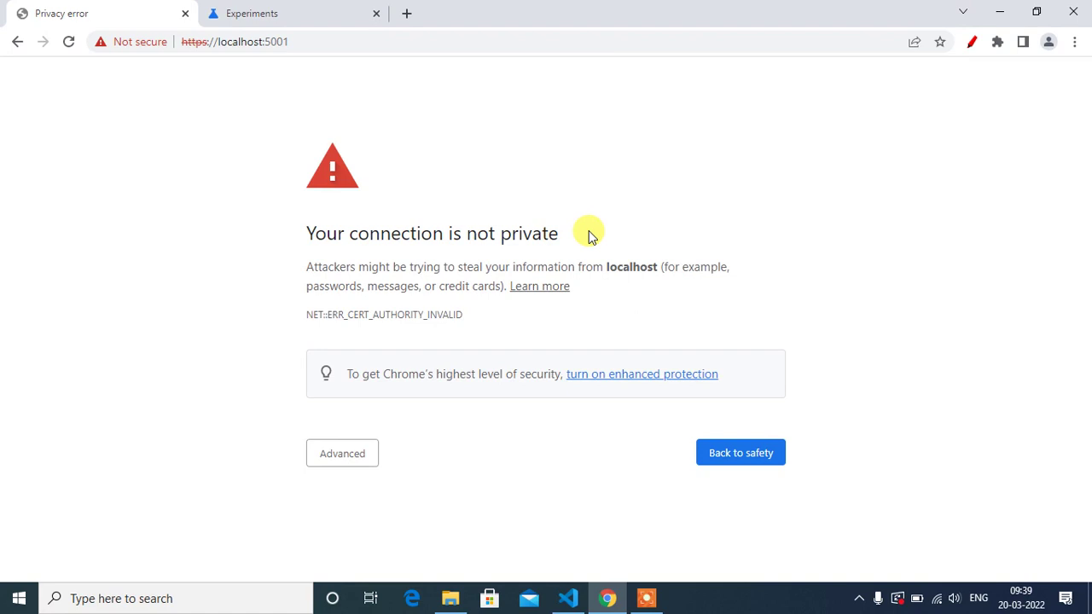
{"action": "mouse_move", "coordinate": [503, 218]}
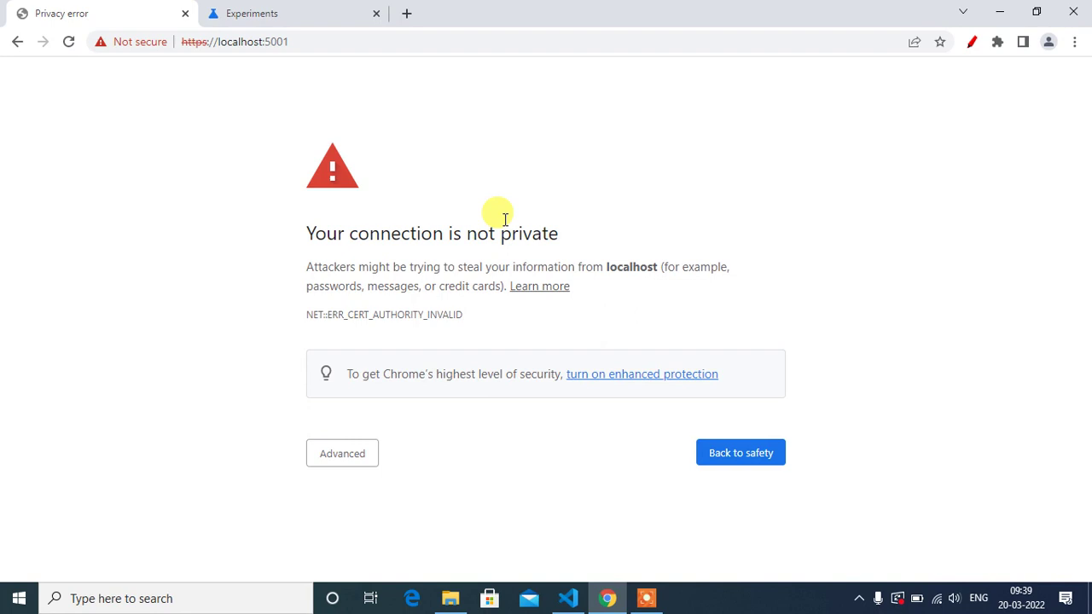
{"action": "mouse_move", "coordinate": [553, 555]}
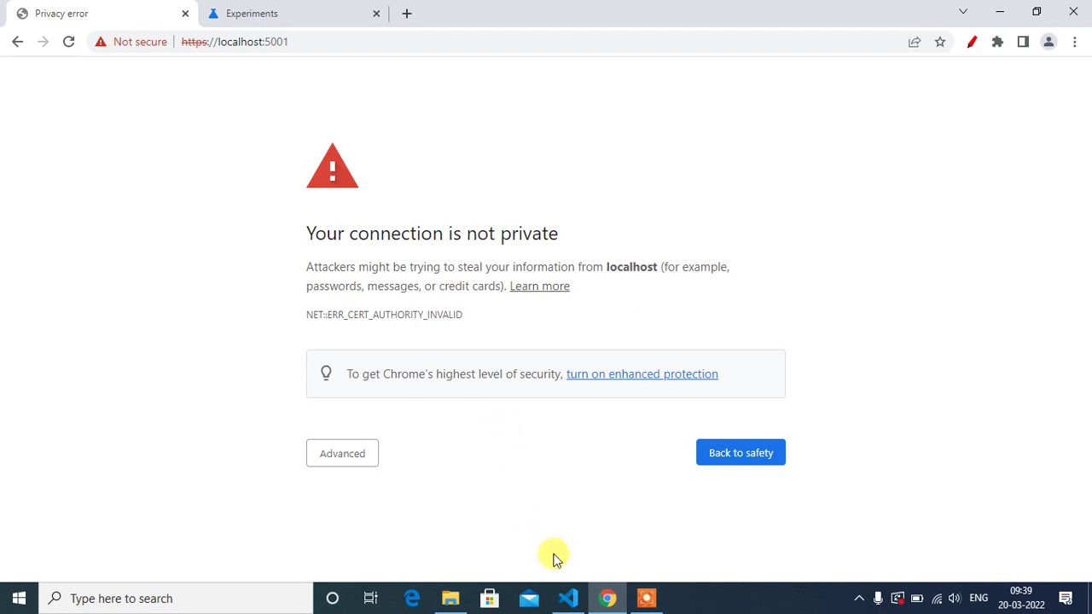
Set the 'Allow invalid certificates for resources loaded from localhost' flag to Enabled.
{"action": "left_click", "coordinate": [567, 598]}
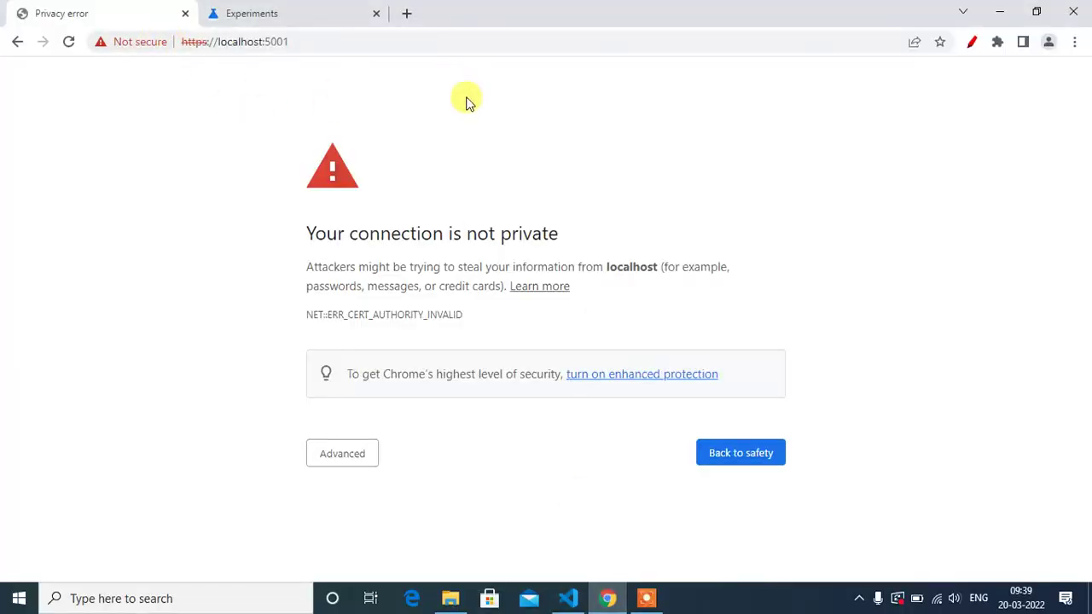
{"action": "mouse_move", "coordinate": [887, 322]}
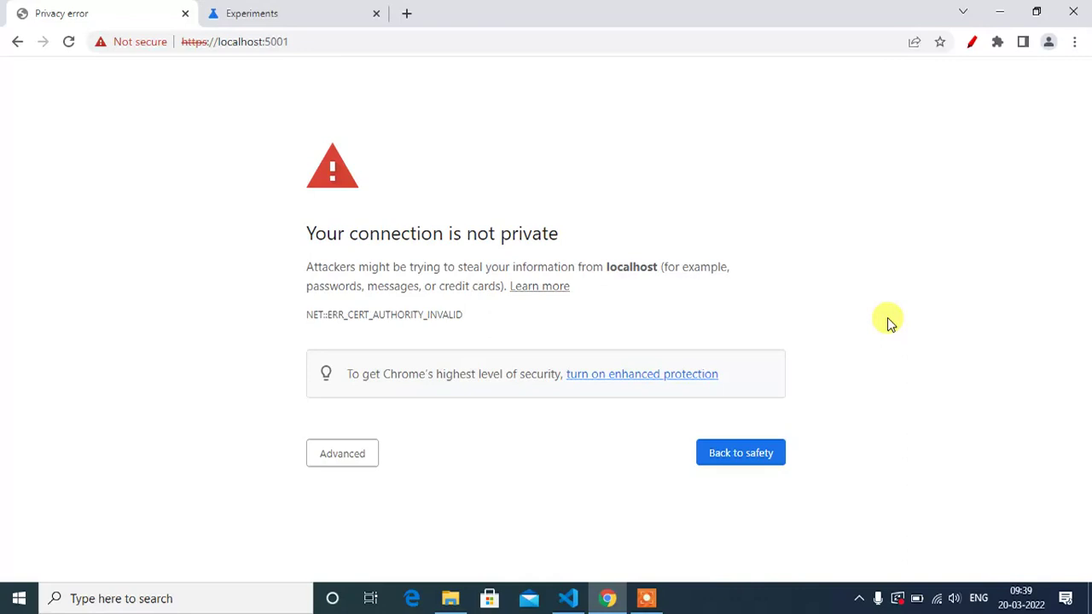
{"action": "mouse_move", "coordinate": [874, 389]}
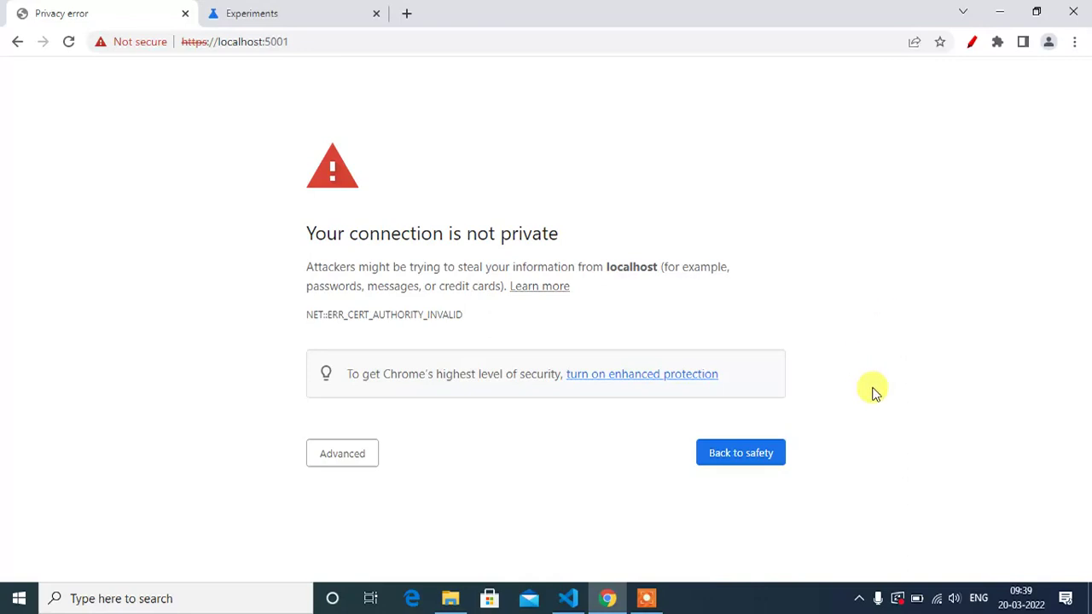
{"action": "mouse_move", "coordinate": [666, 430]}
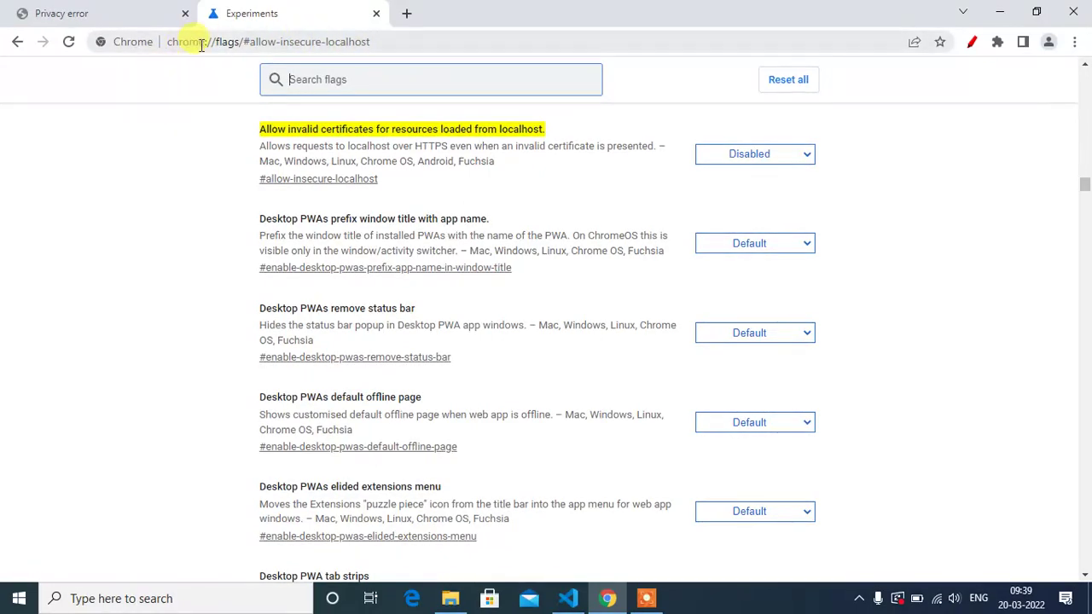
{"action": "mouse_move", "coordinate": [198, 162]}
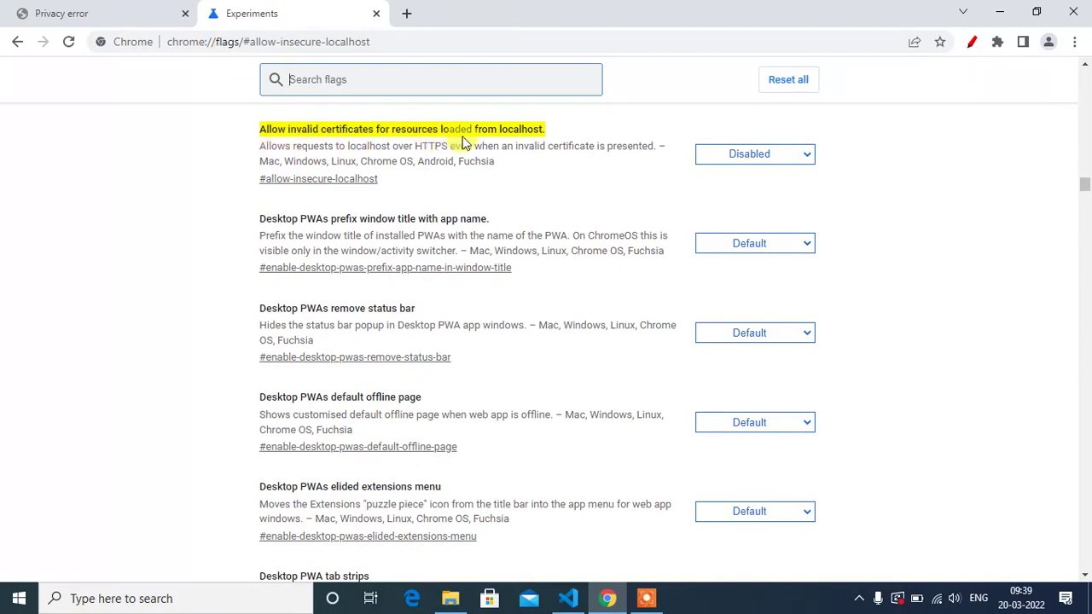
{"action": "mouse_move", "coordinate": [822, 143]}
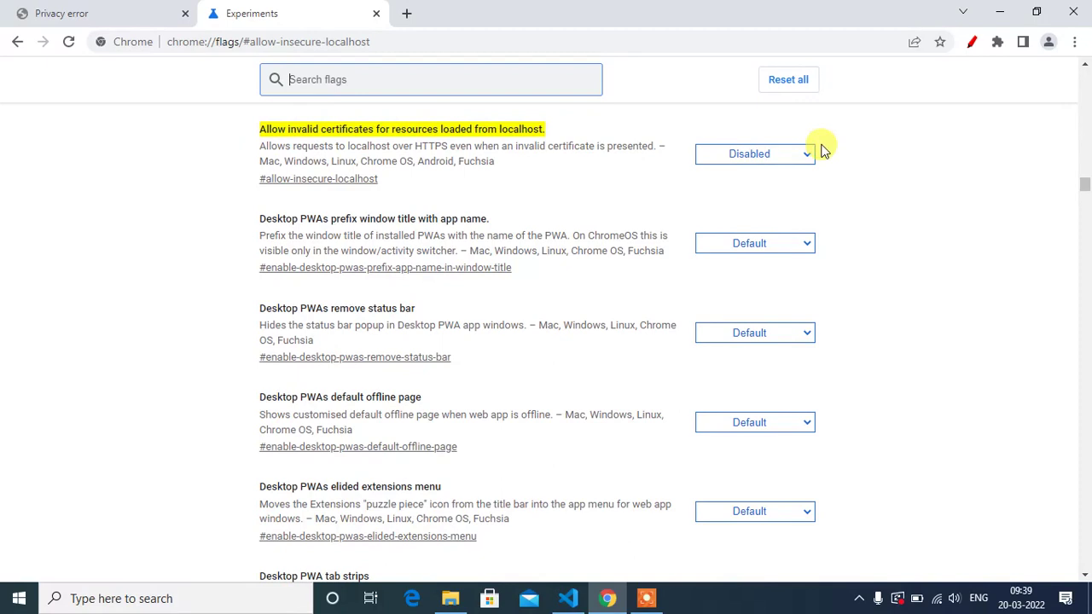
{"action": "left_click", "coordinate": [754, 153]}
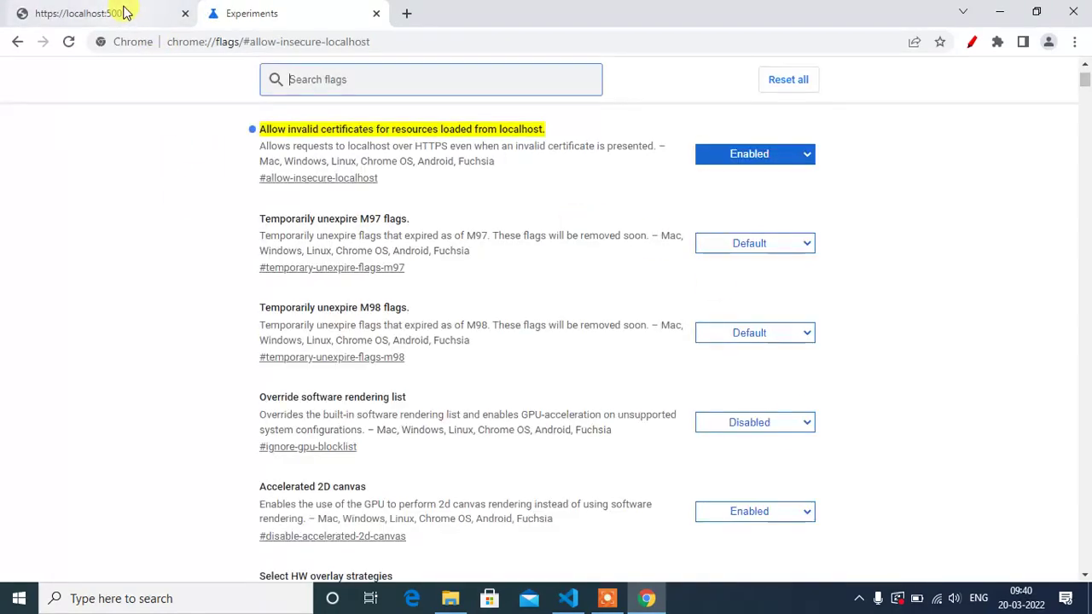
Set the localhost certificate flag to Disabled and relaunch Chrome to apply it.
{"action": "left_click", "coordinate": [85, 13]}
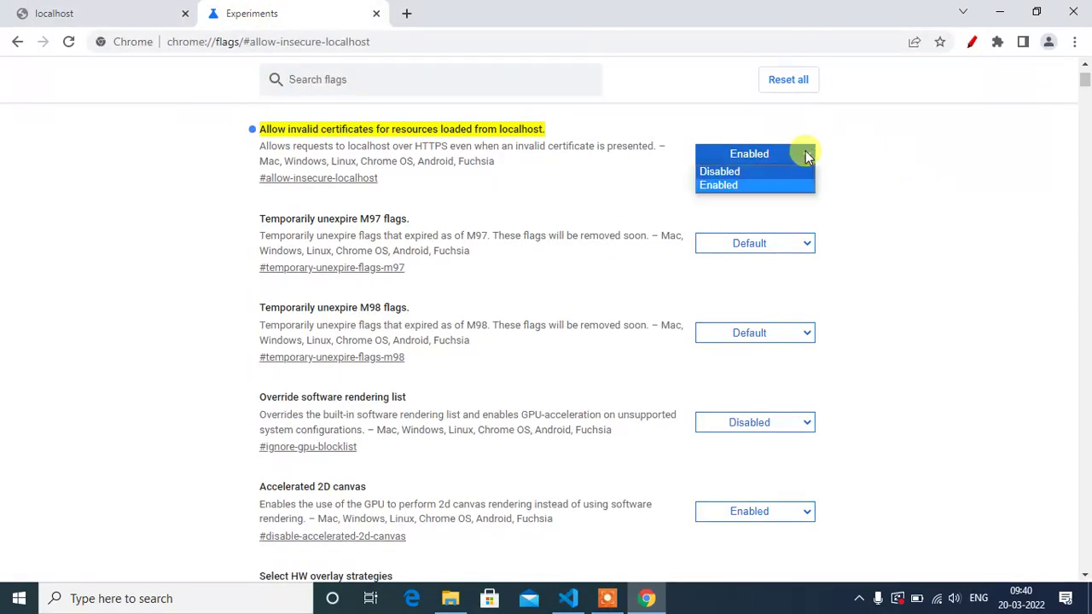
{"action": "left_click", "coordinate": [720, 171]}
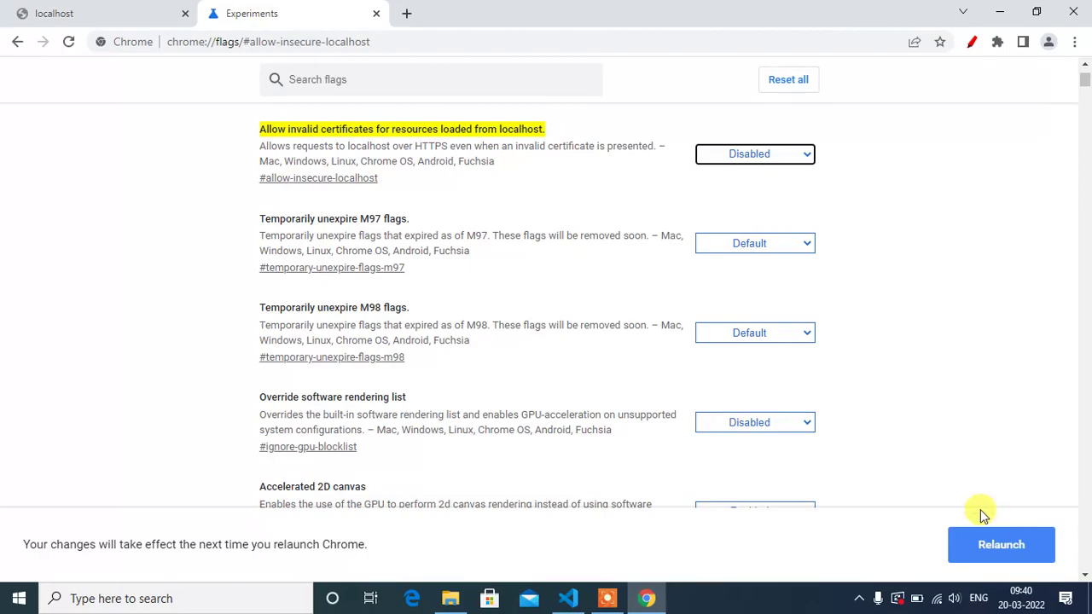
{"action": "left_click", "coordinate": [608, 597]}
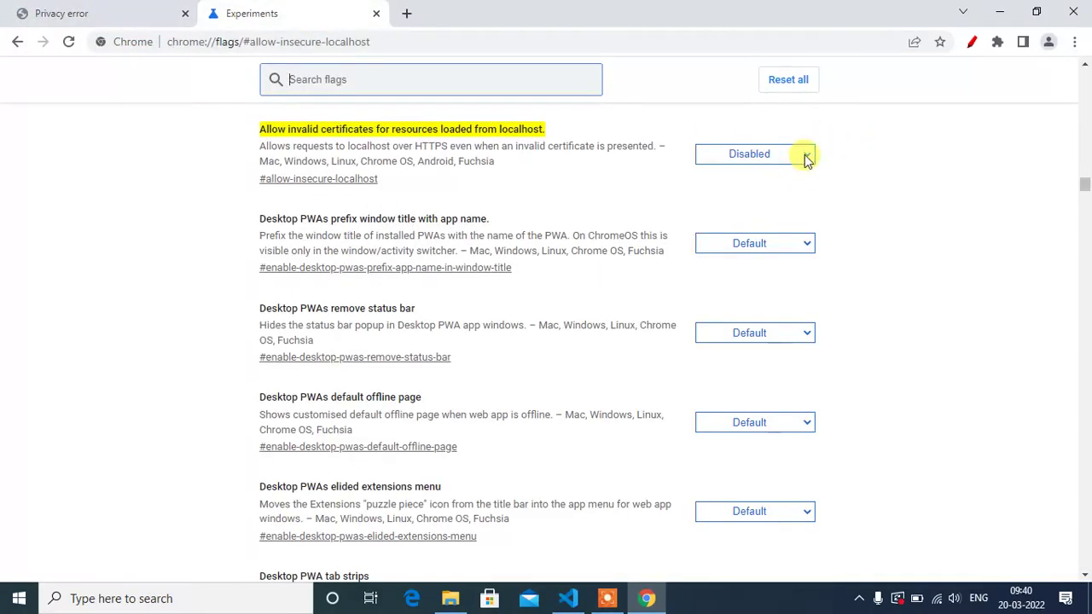
{"action": "left_click", "coordinate": [754, 154]}
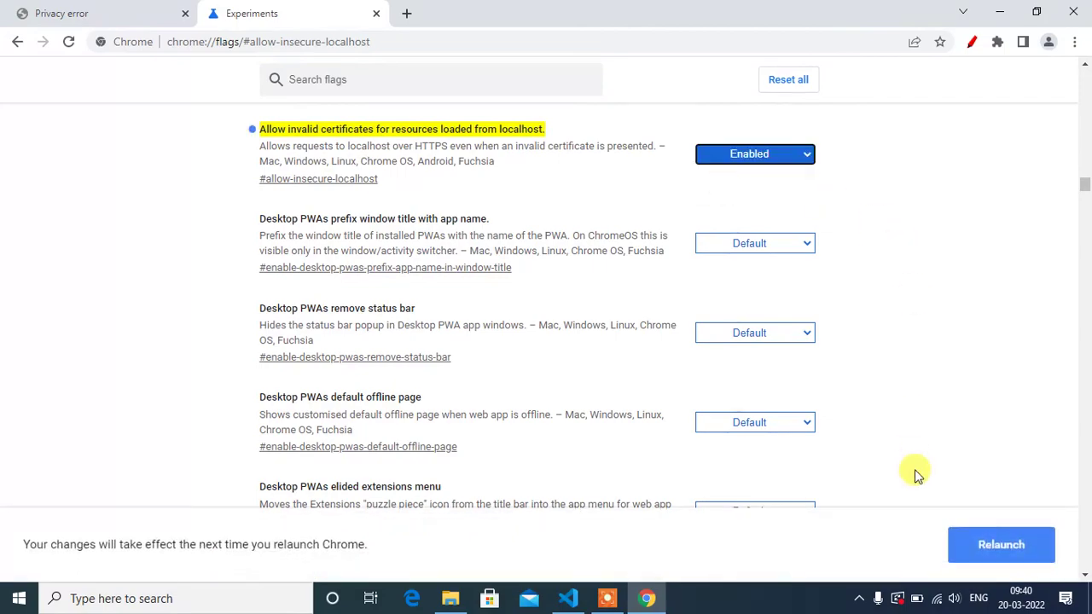
{"action": "left_click", "coordinate": [608, 597]}
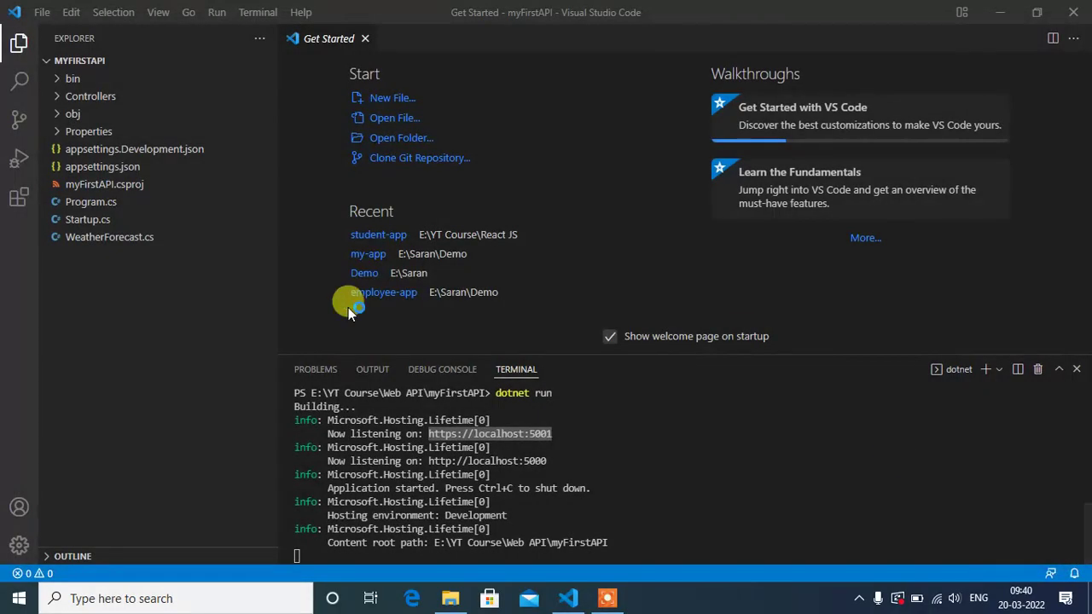
{"action": "left_click", "coordinate": [647, 598]}
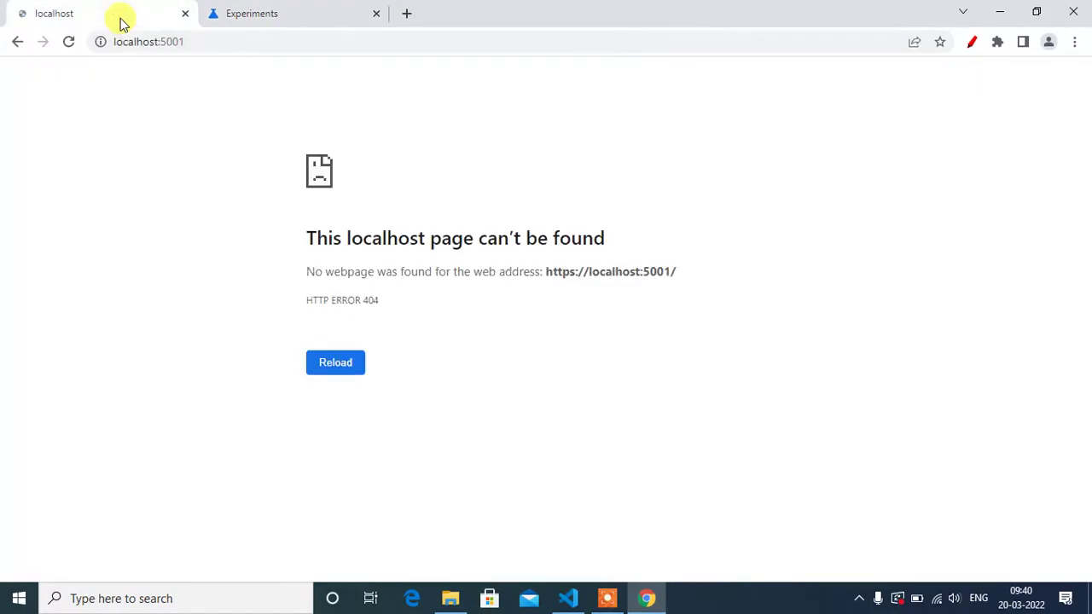
{"action": "mouse_move", "coordinate": [743, 350]}
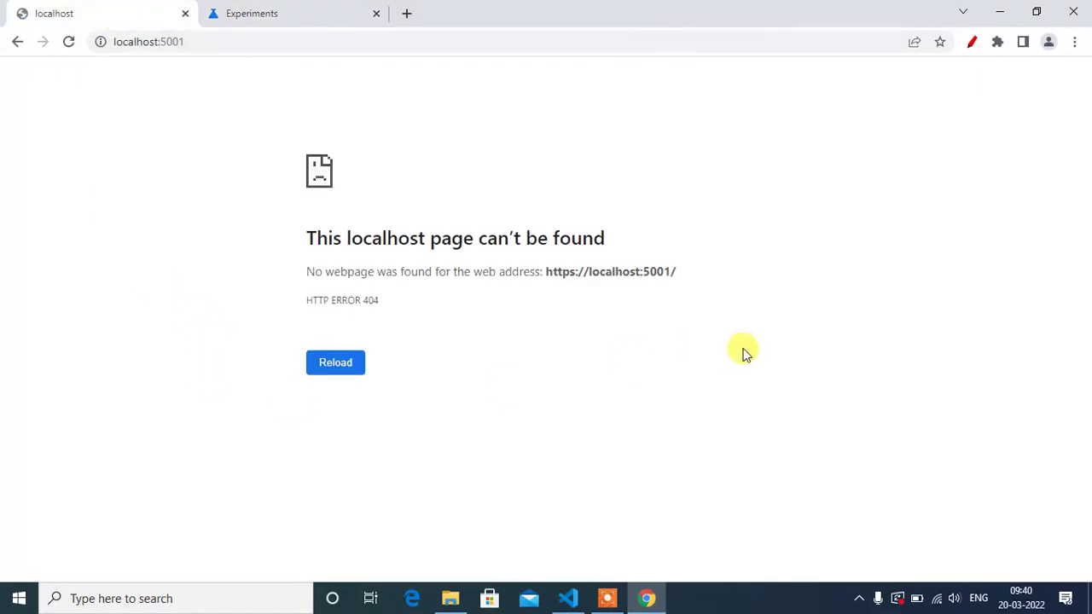